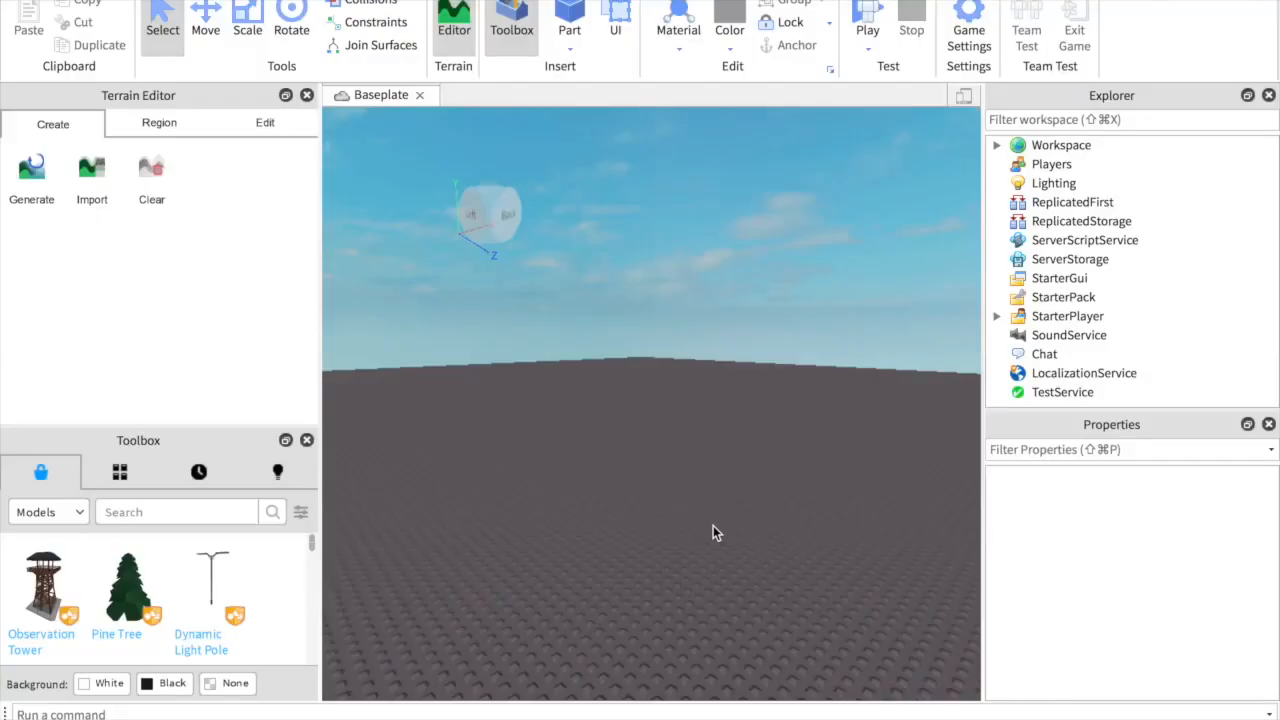
mouse_move(702, 520)
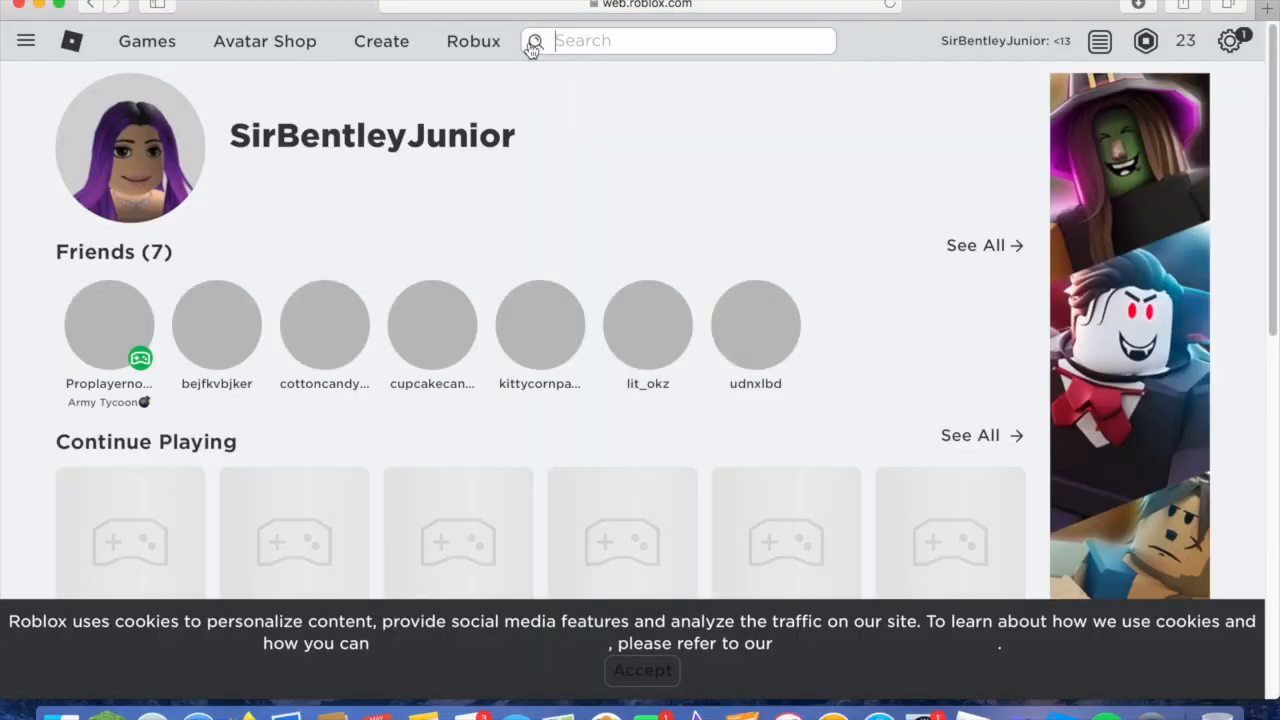
Search the Roblox library for 'audio', filter to Audio, and open the Roxanne item
text(au)
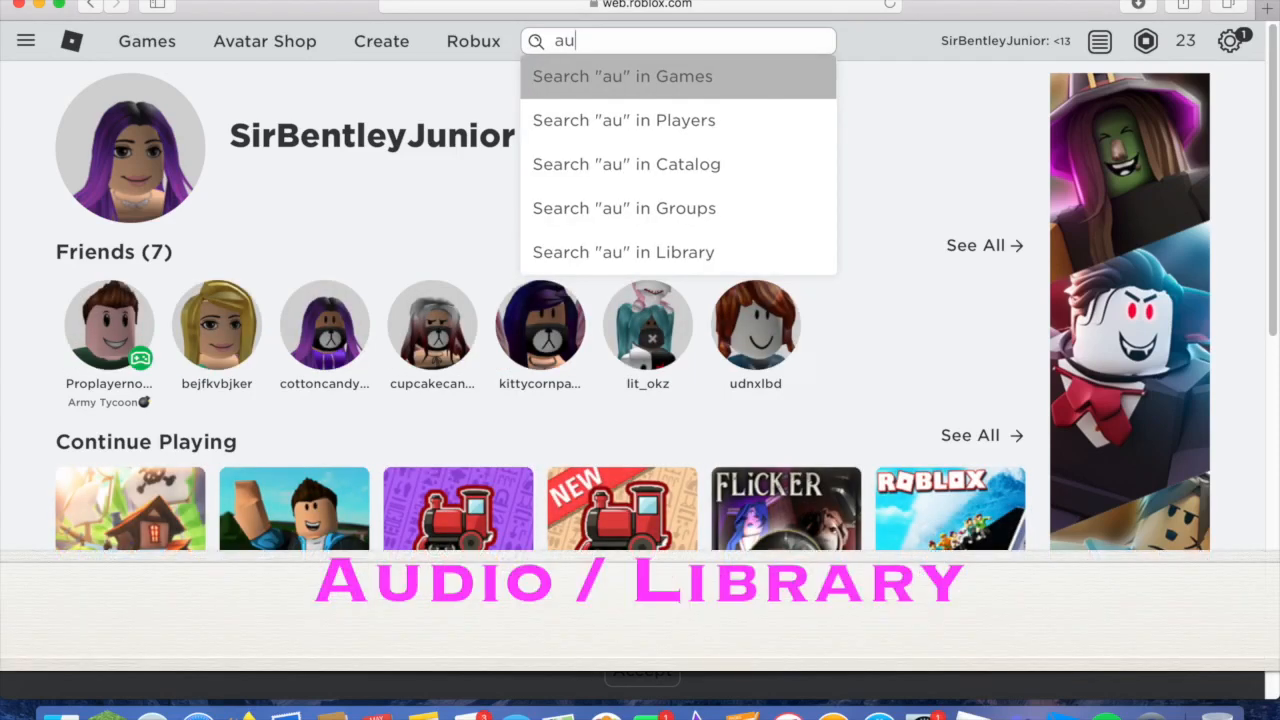
text(dio)
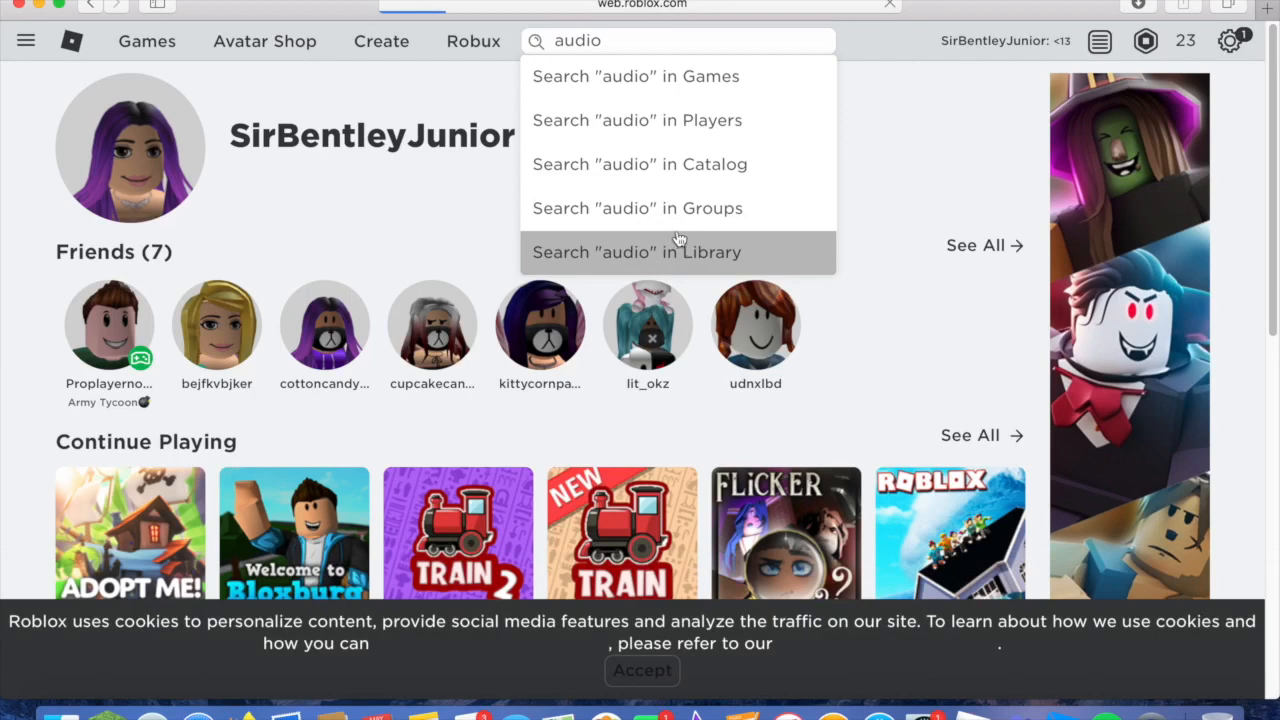
mouse_move(716, 250)
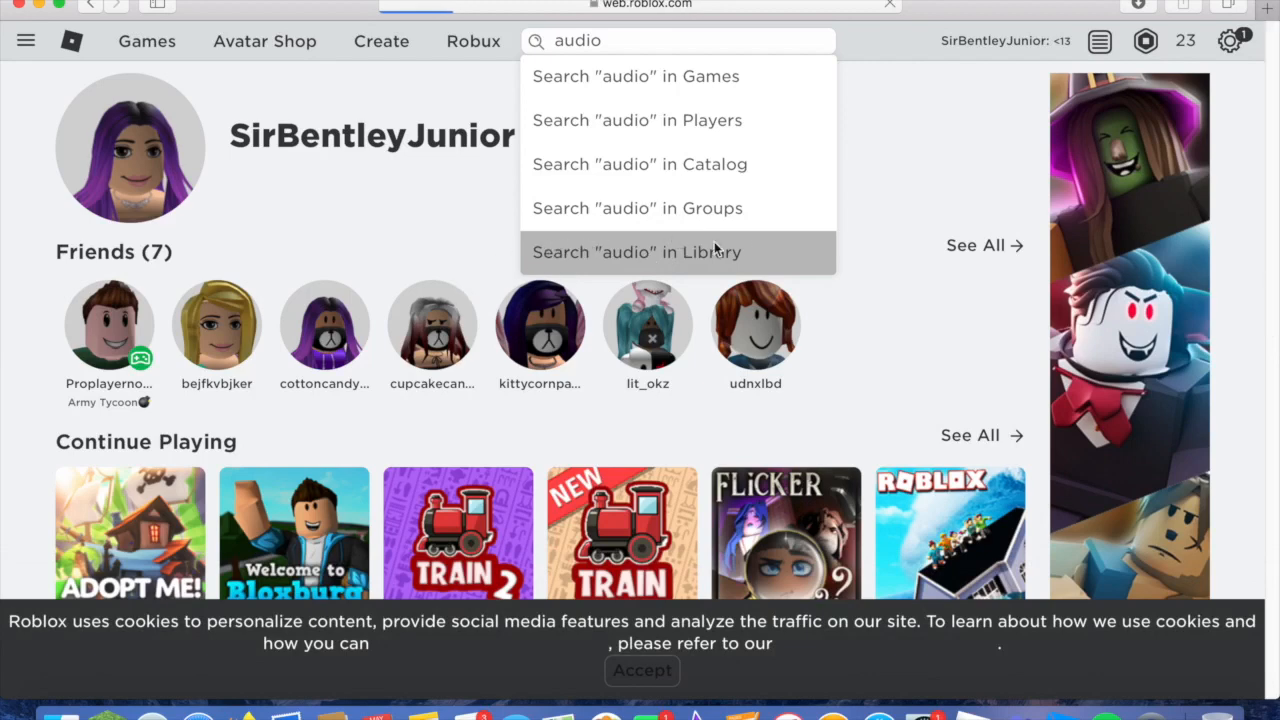
click(637, 252)
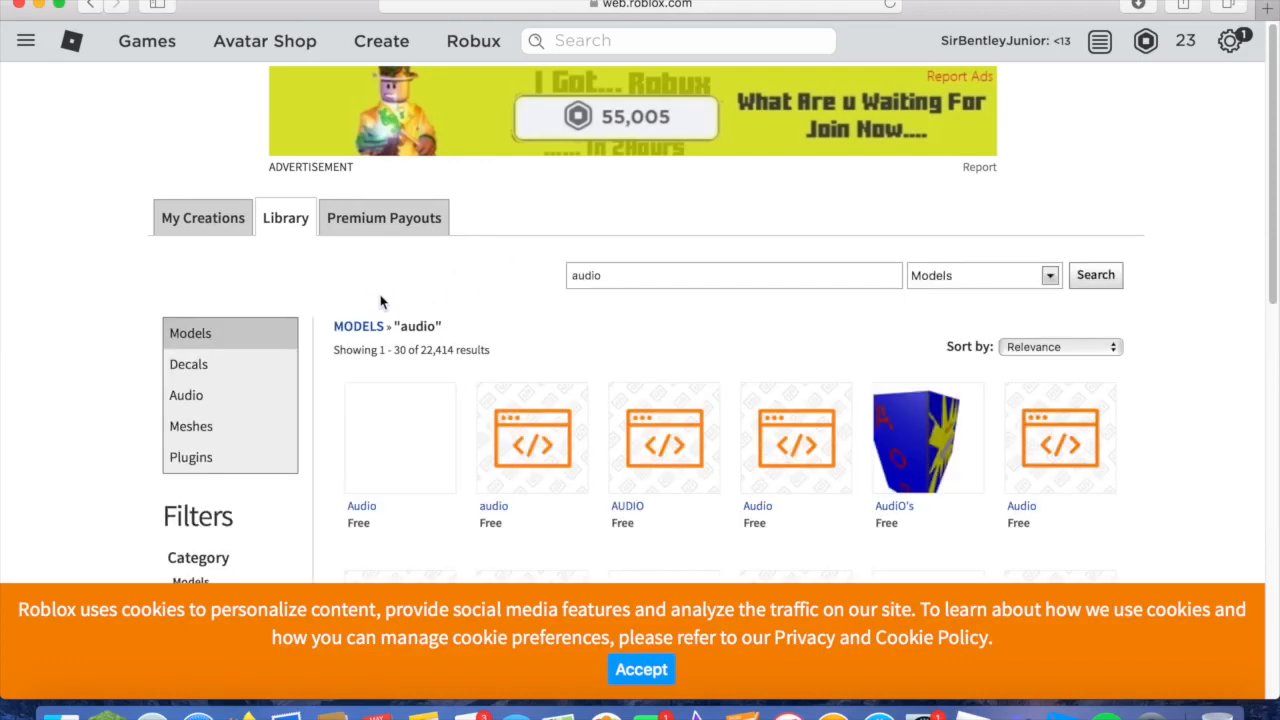
mouse_move(355, 402)
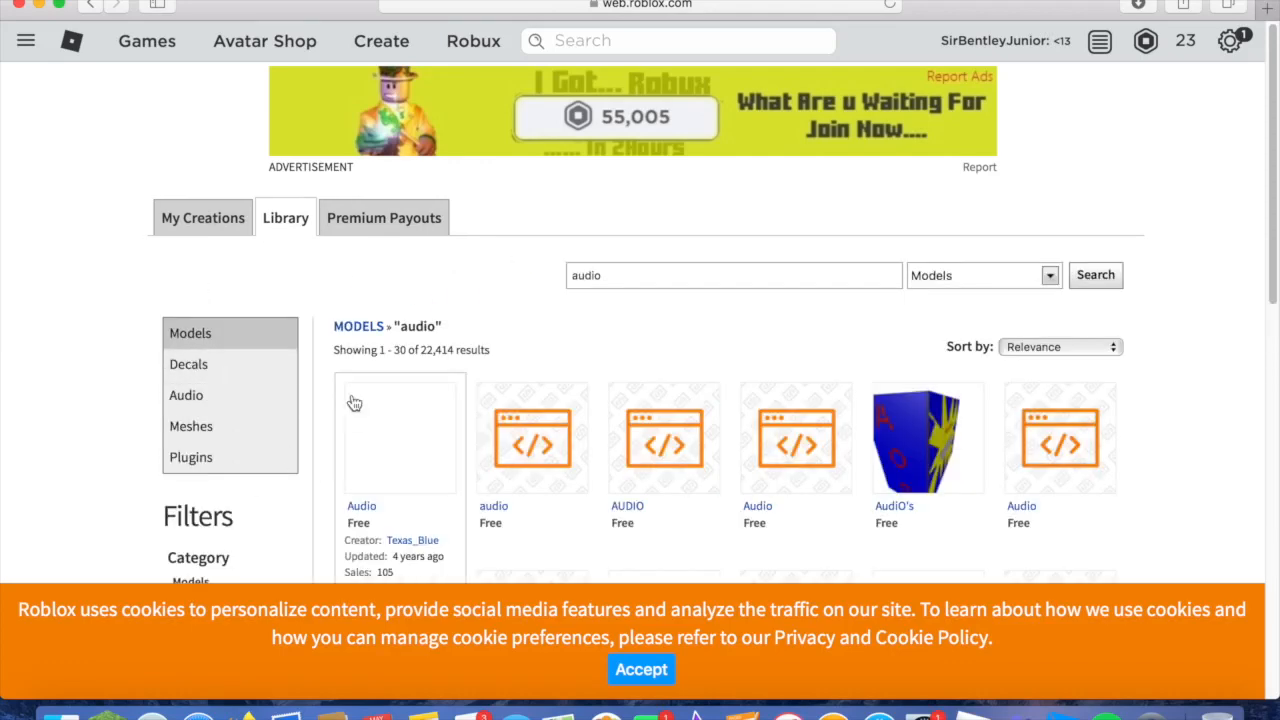
click(185, 394)
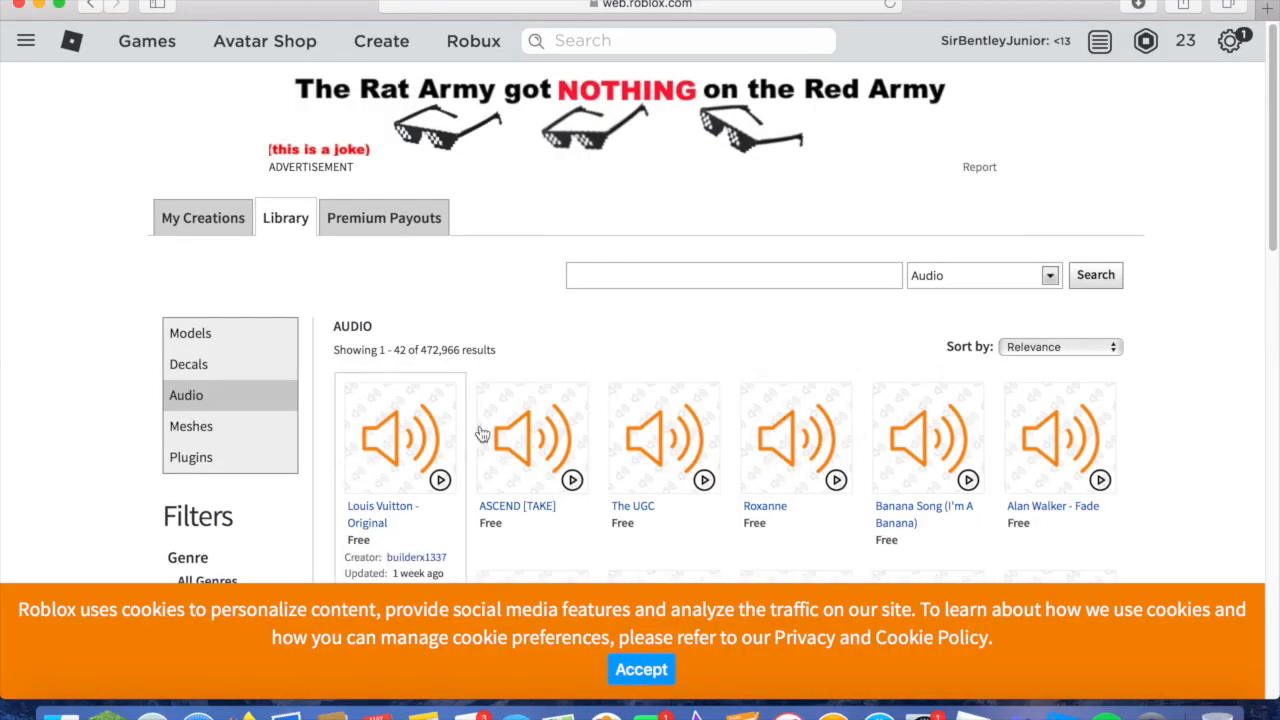
mouse_move(796, 437)
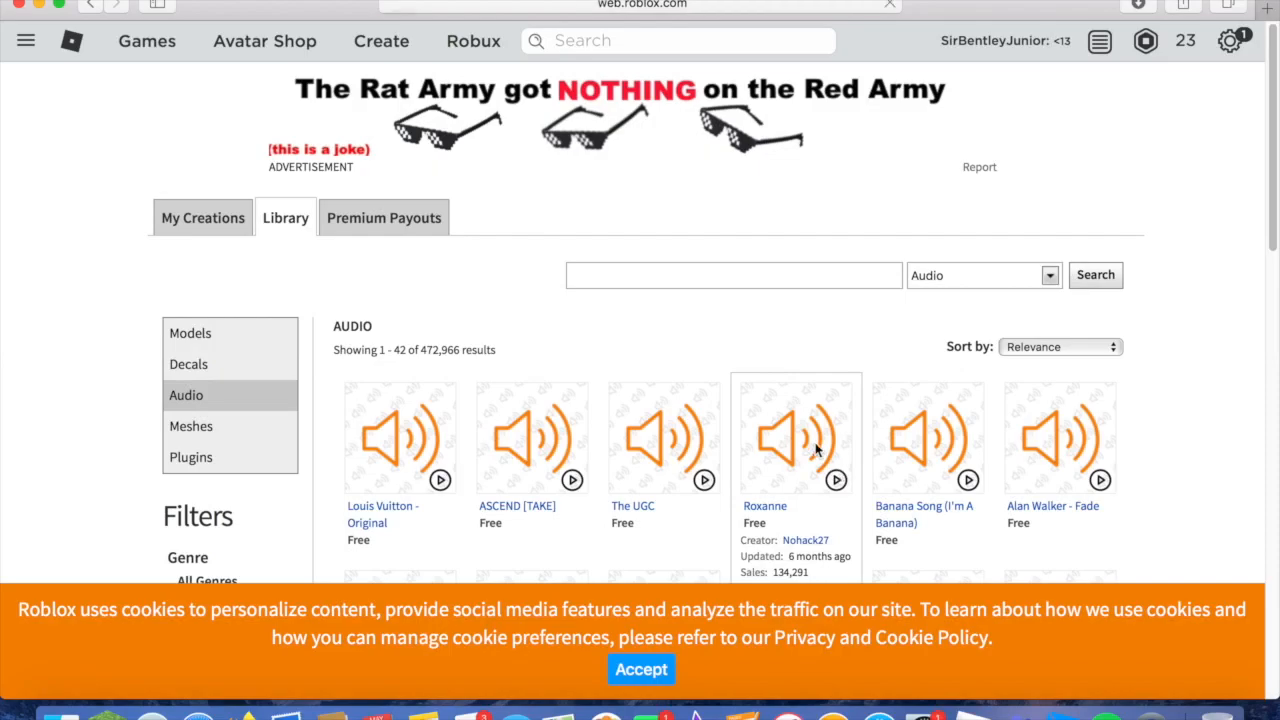
click(795, 435)
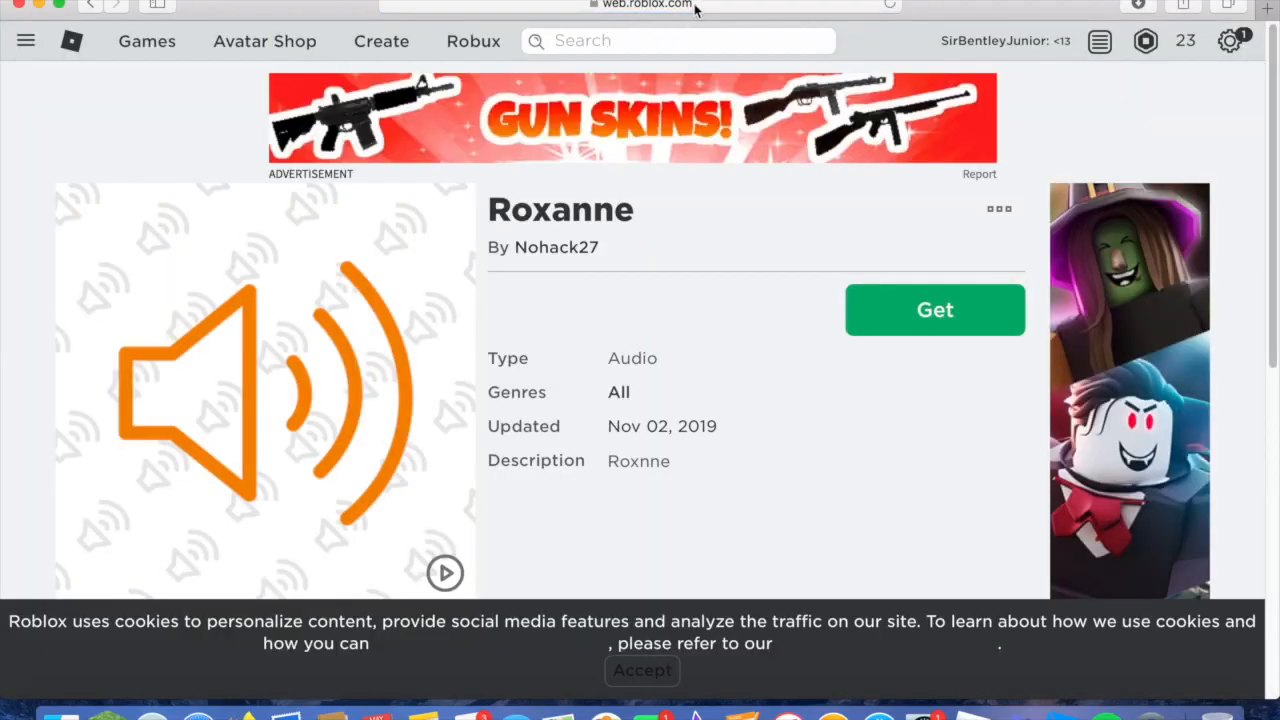
Grab the Roxanne audio's asset ID from the page's address bar
click(640, 5)
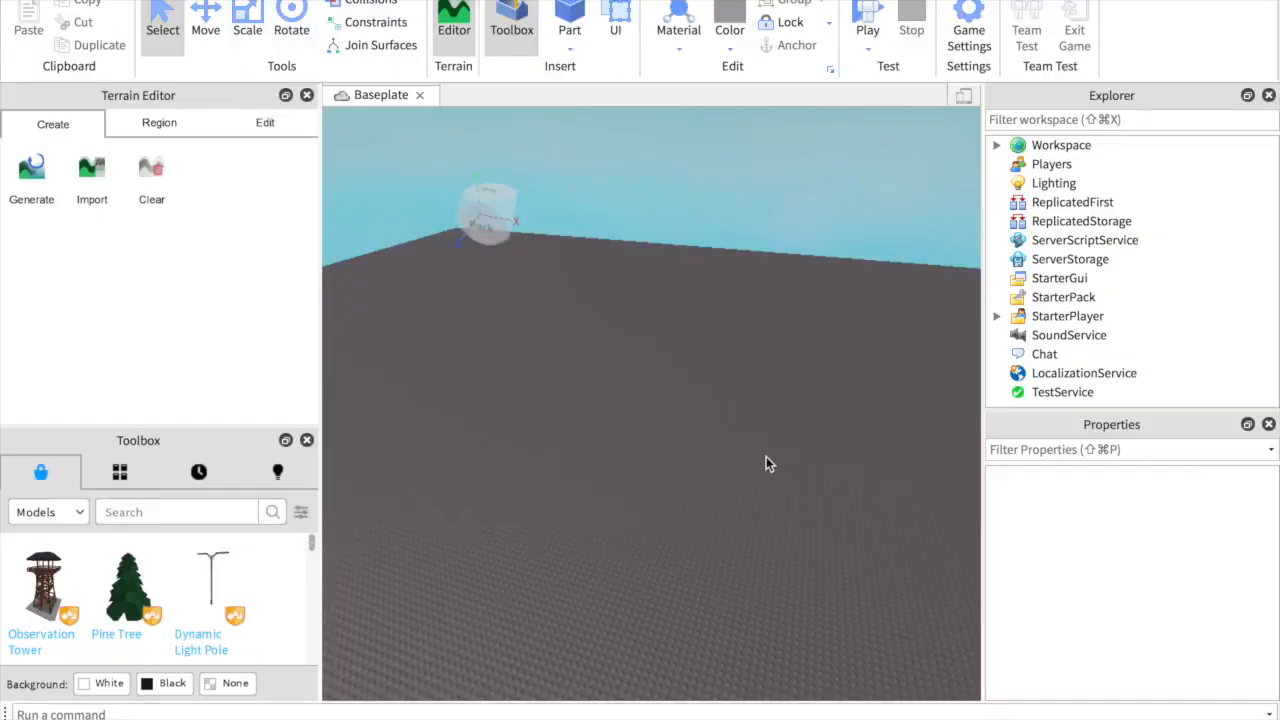
mouse_move(587, 420)
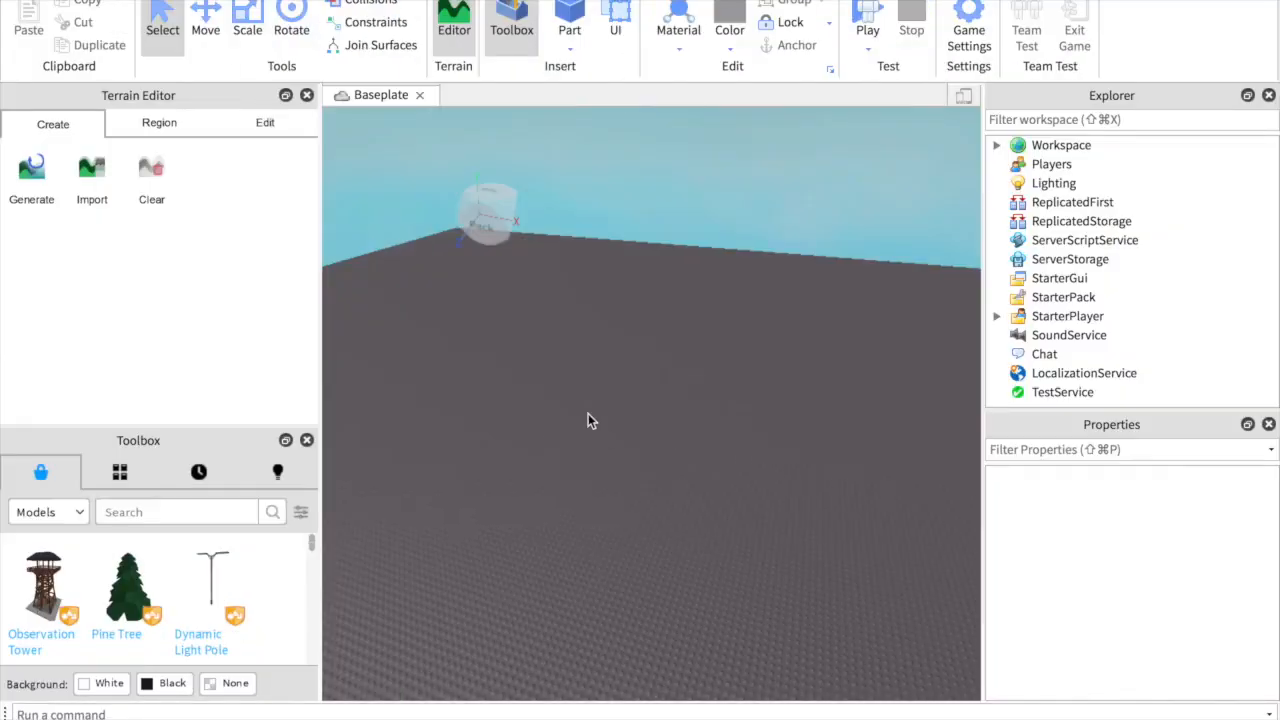
click(866, 18)
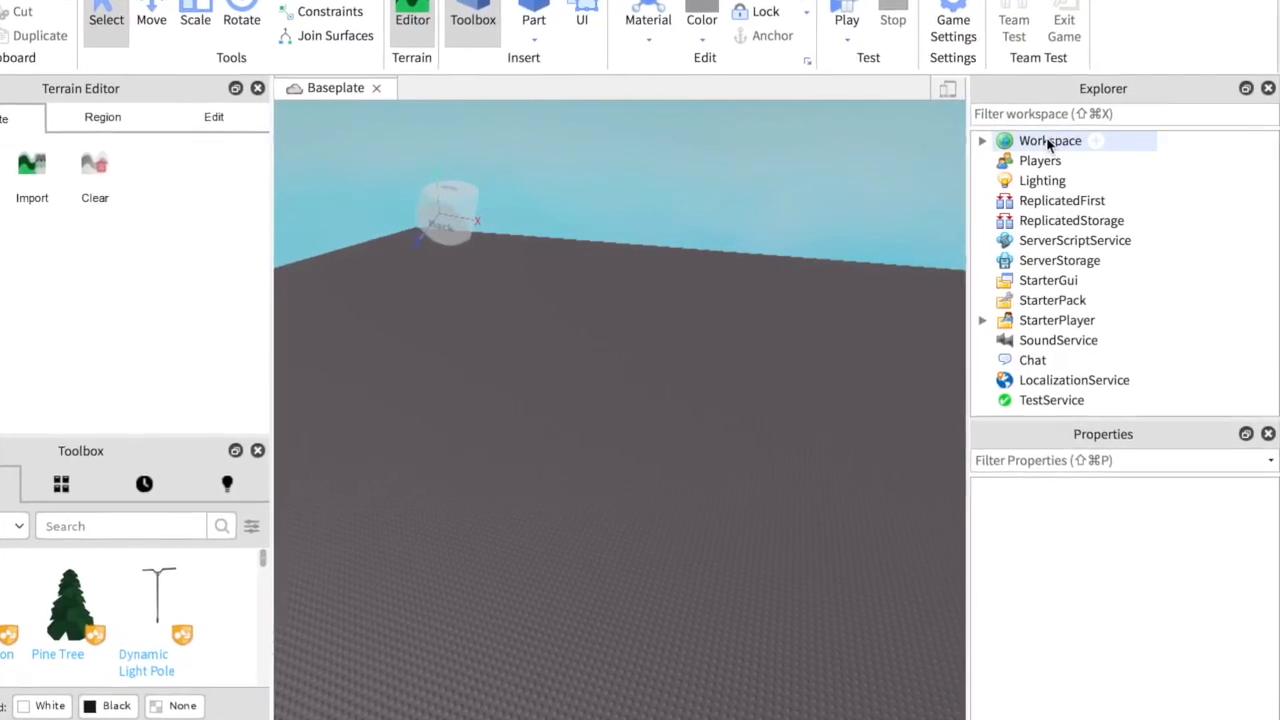
Insert a Sound object into Workspace
right_click(1050, 140)
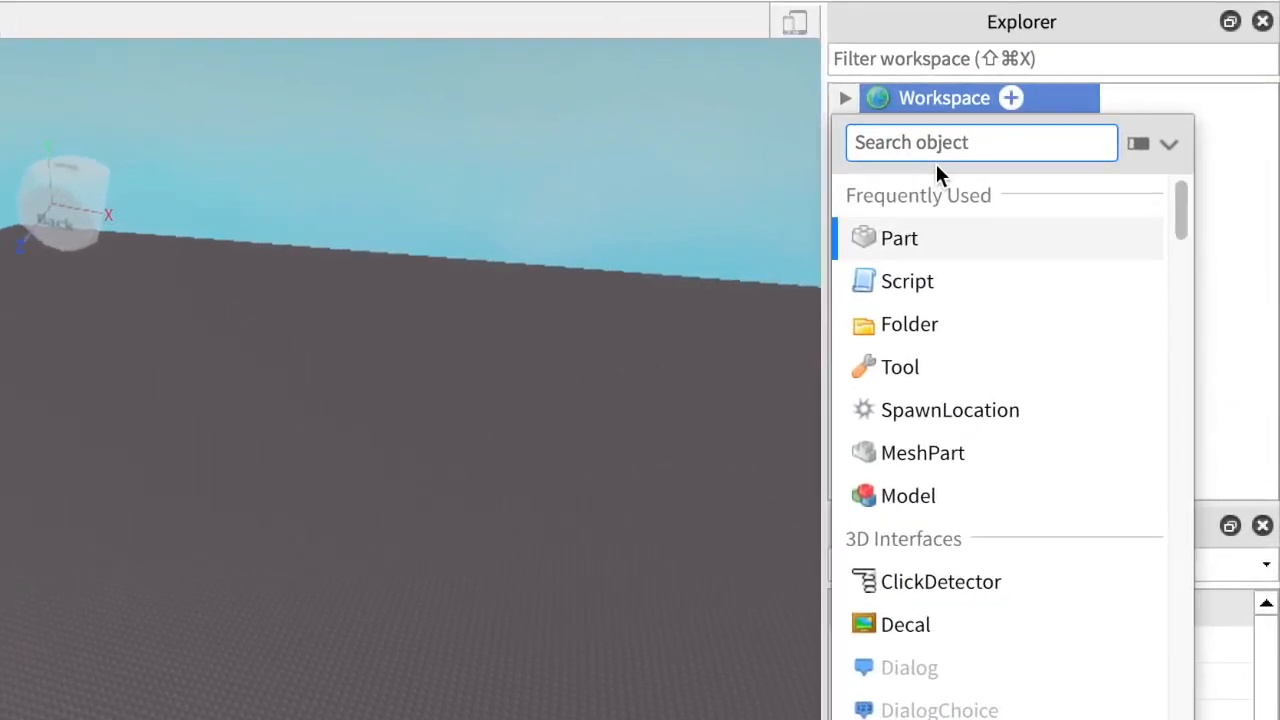
text(sou)
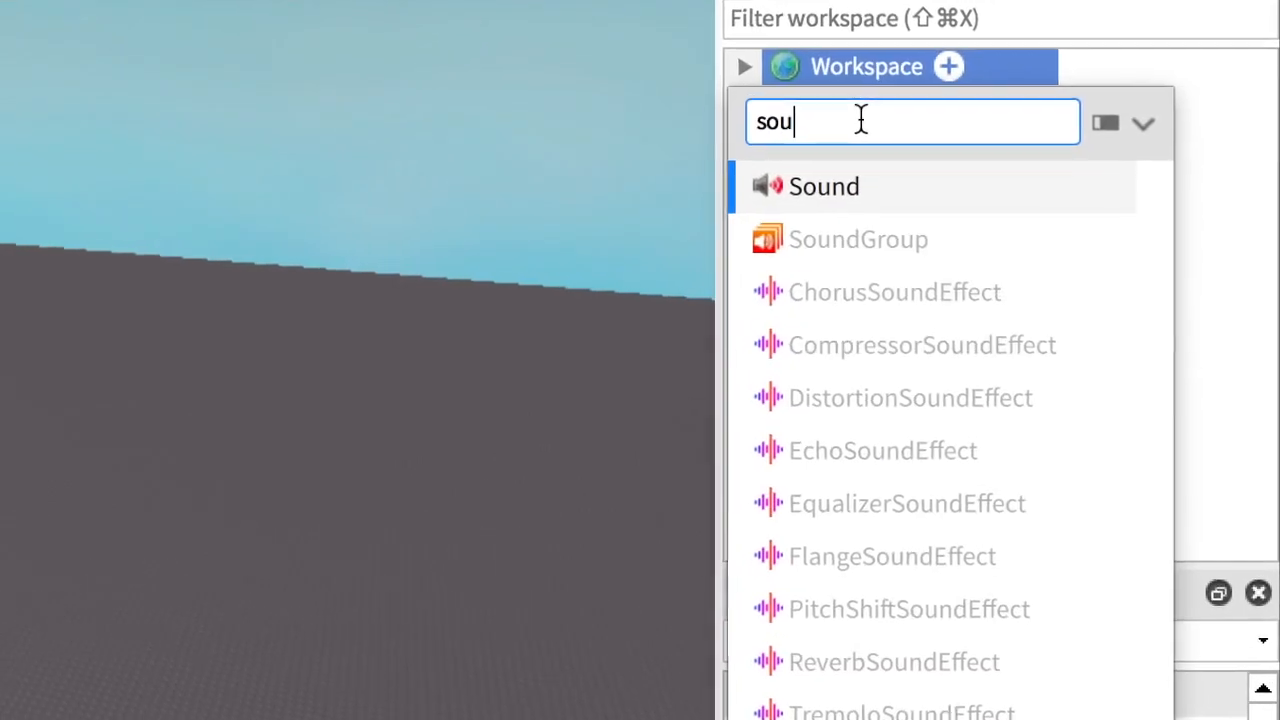
click(823, 186)
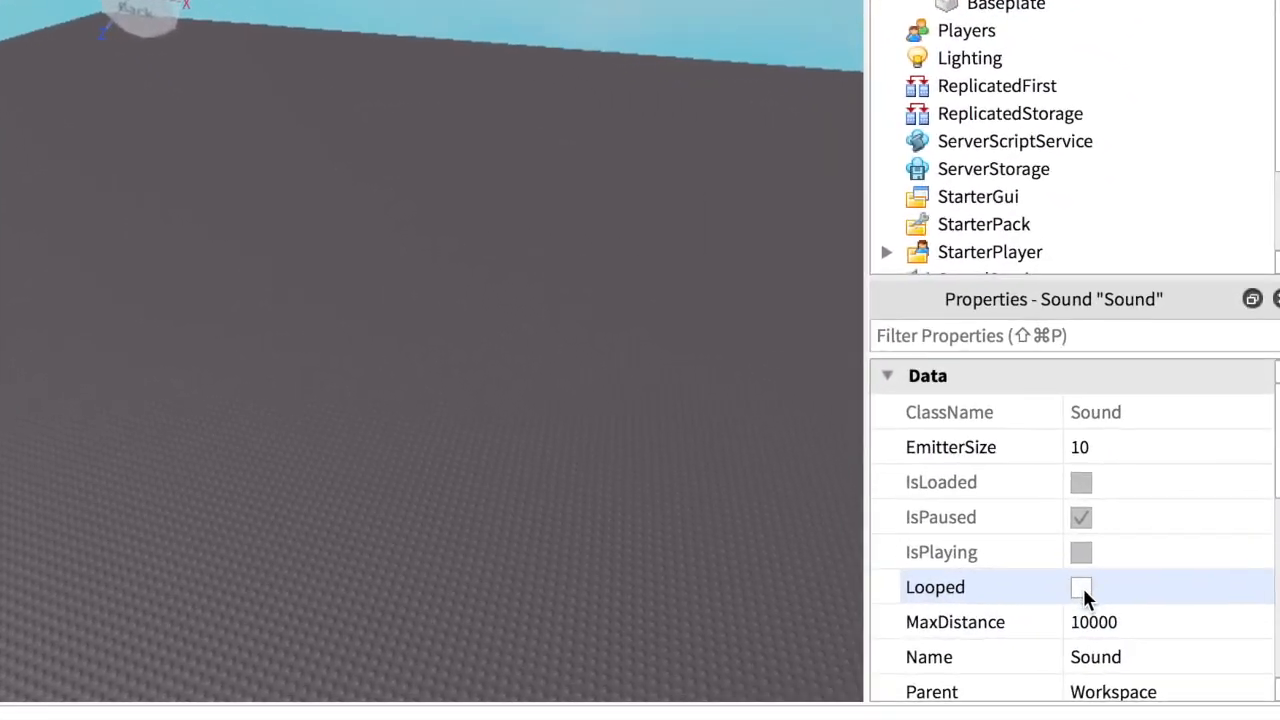
click(1081, 587)
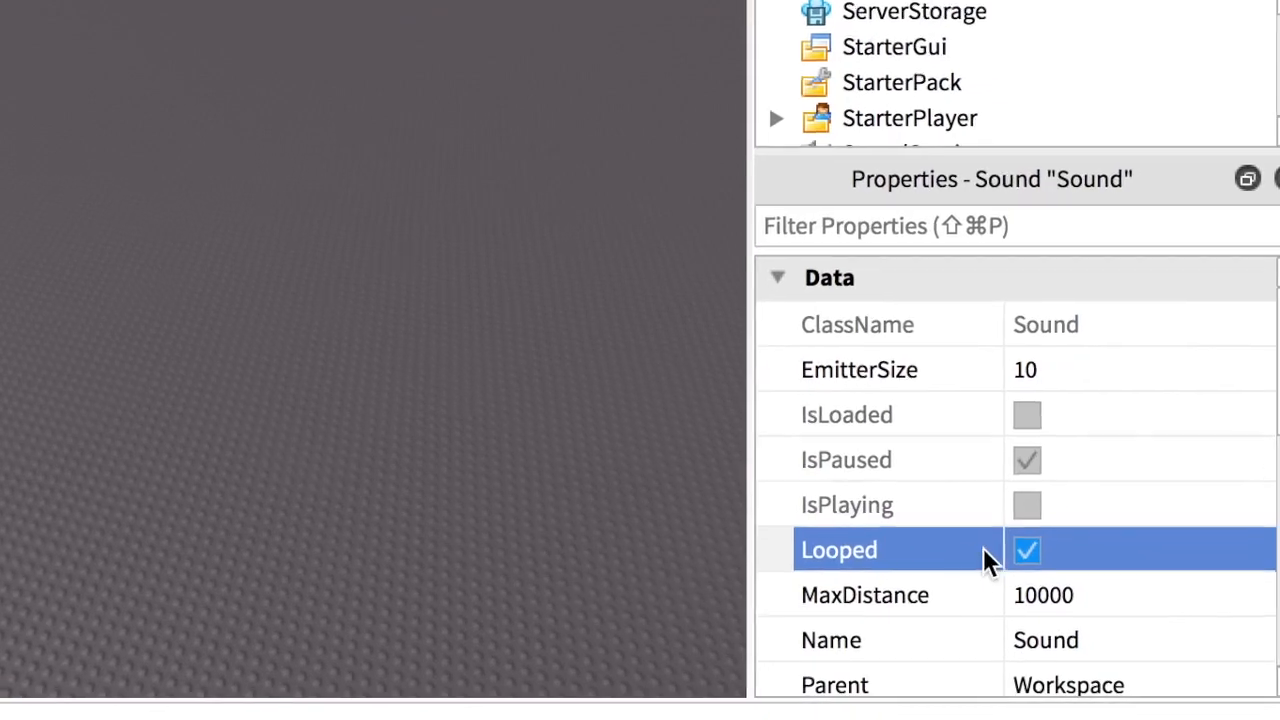
click(1026, 549)
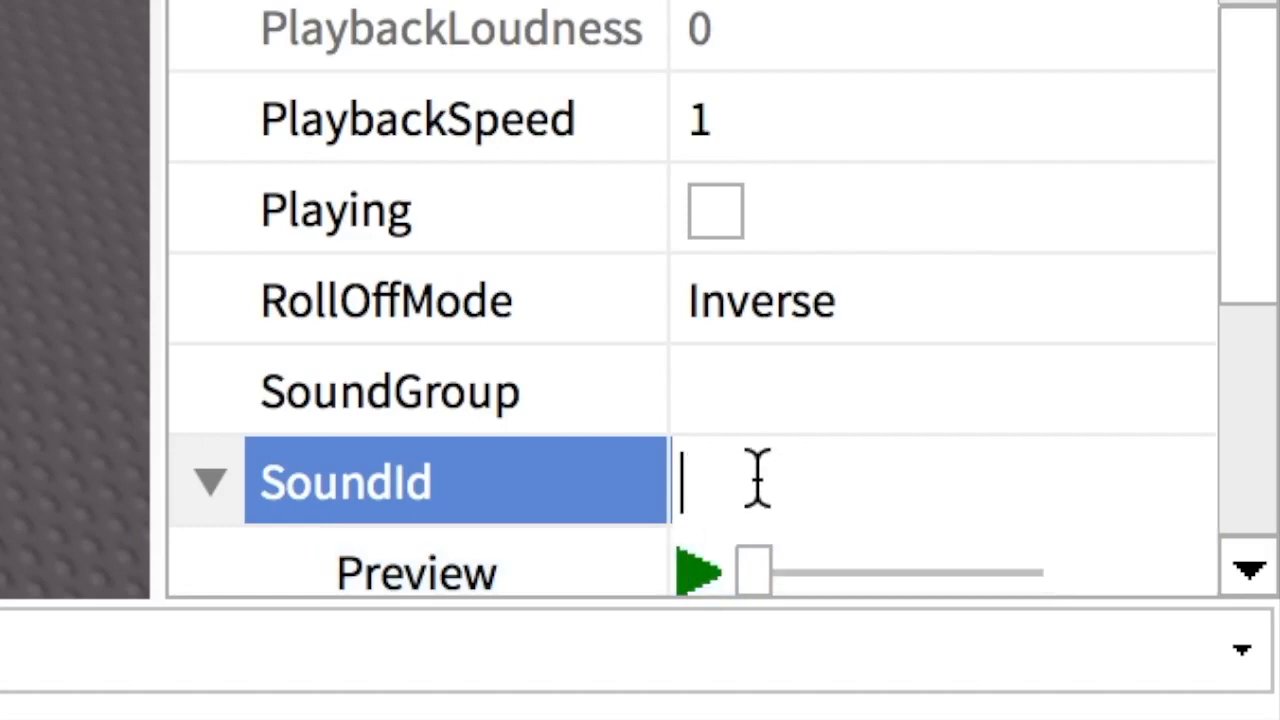
text(4277136473)
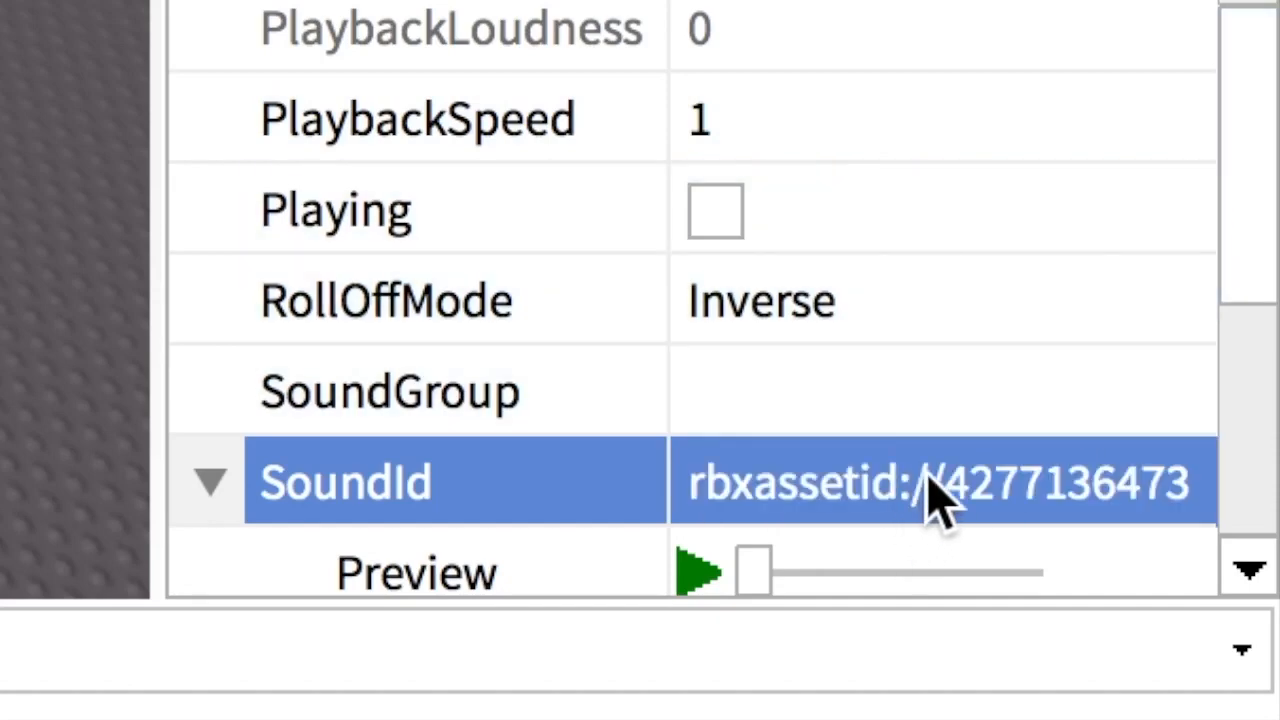
scroll(down, 3)
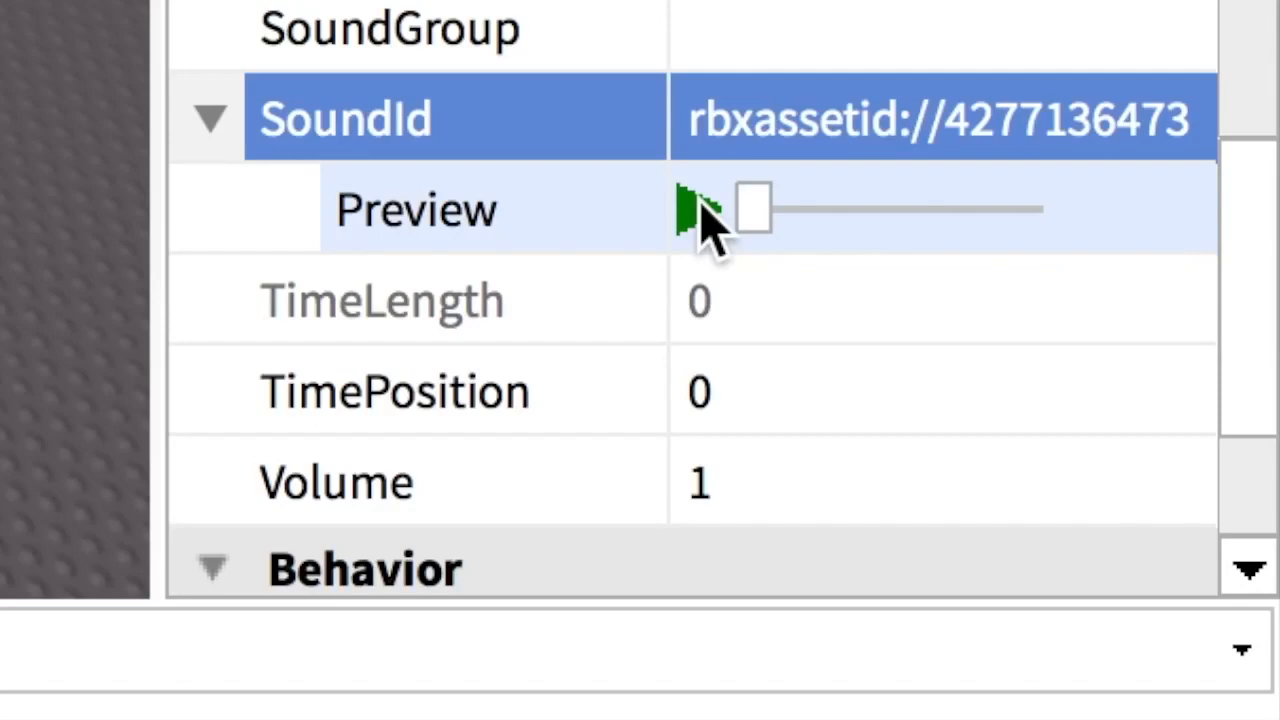
click(697, 208)
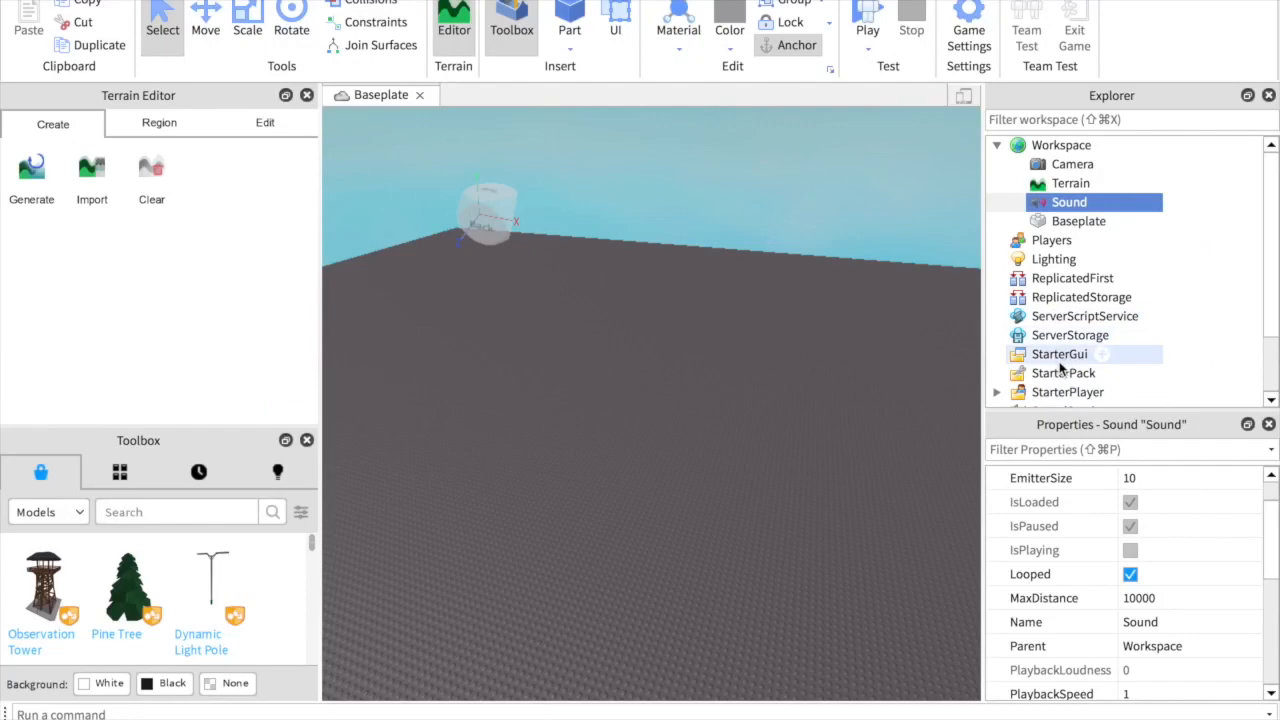
Insert a LocalScript into StarterGui
right_click(1059, 354)
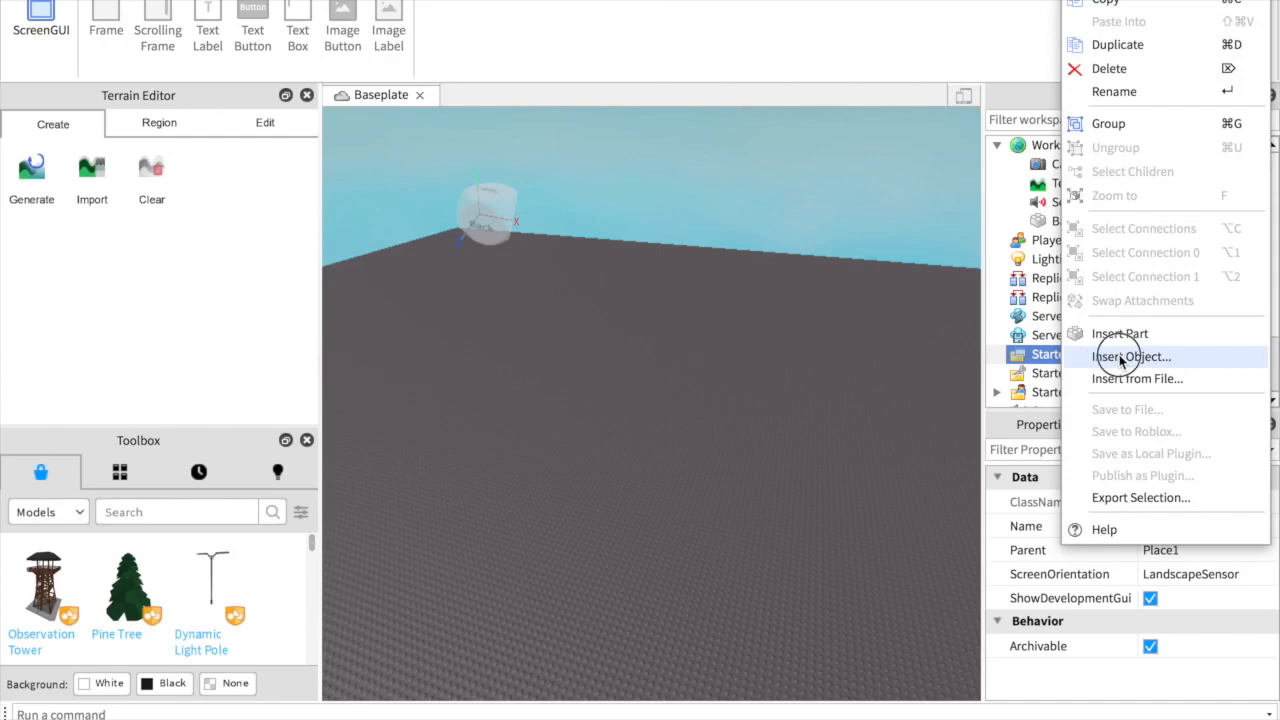
click(1131, 356)
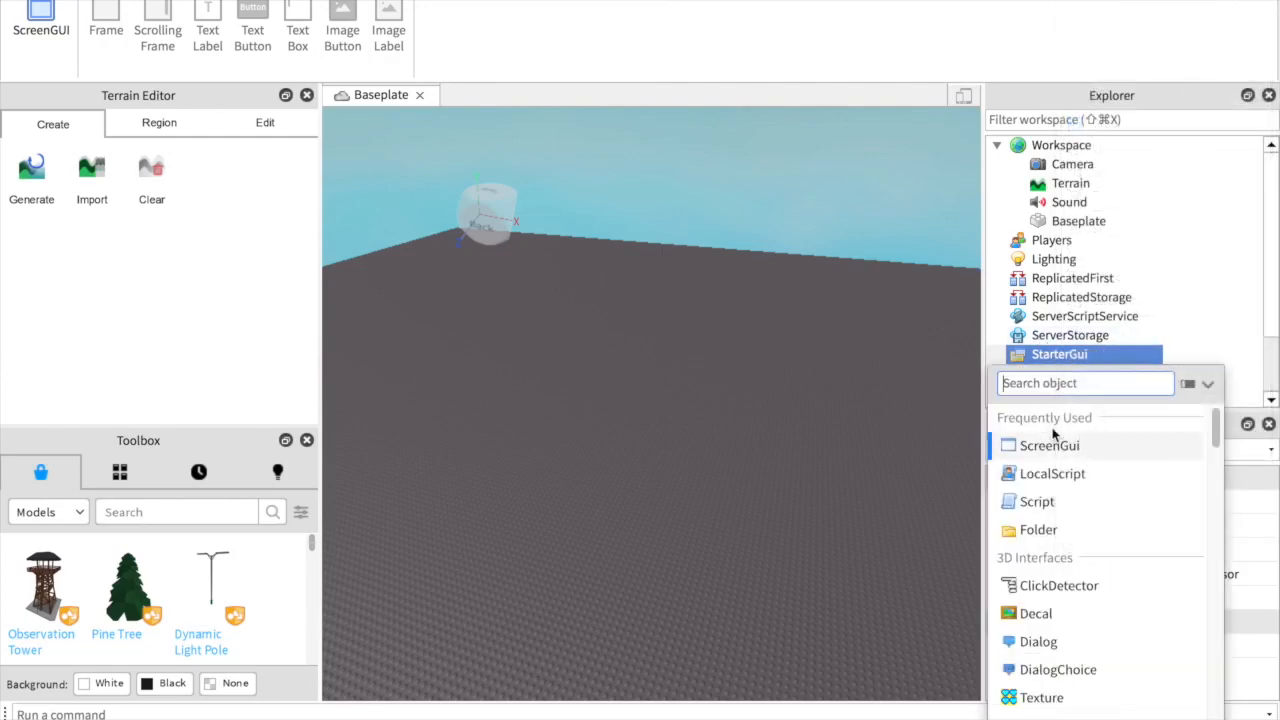
click(1052, 473)
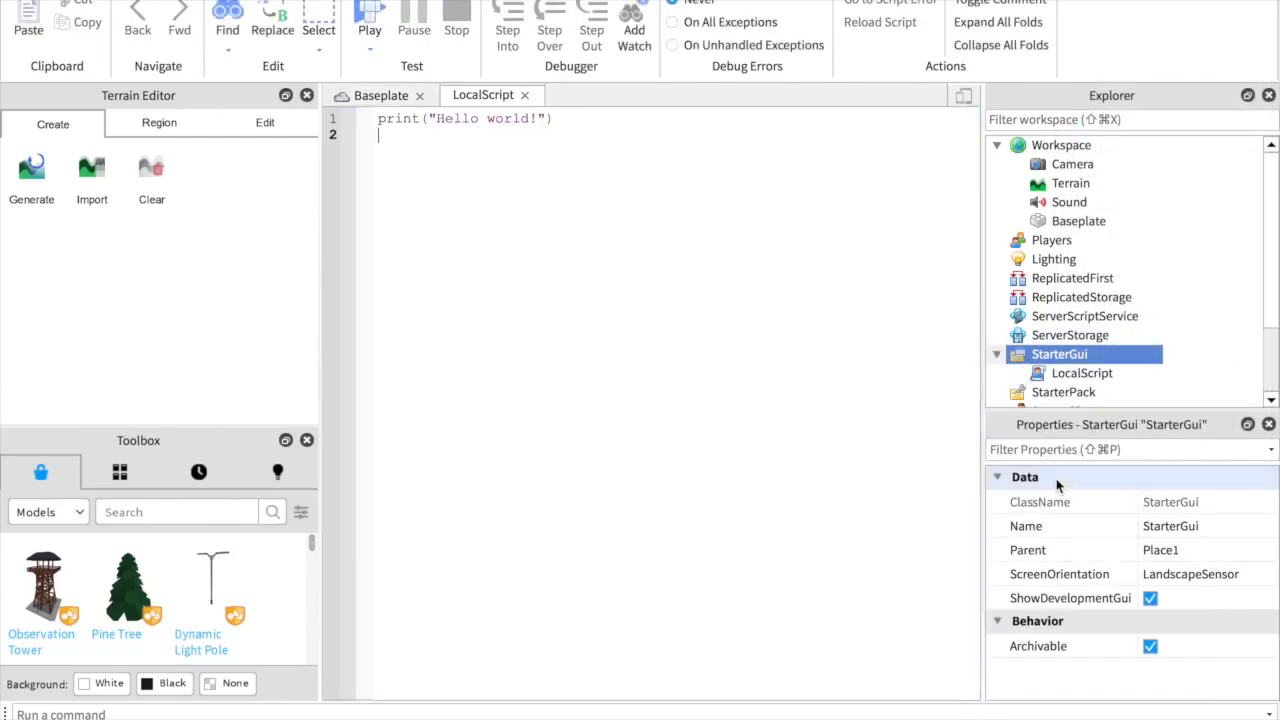
Select the script's default Hello world print line, then playtest the place
click(570, 118)
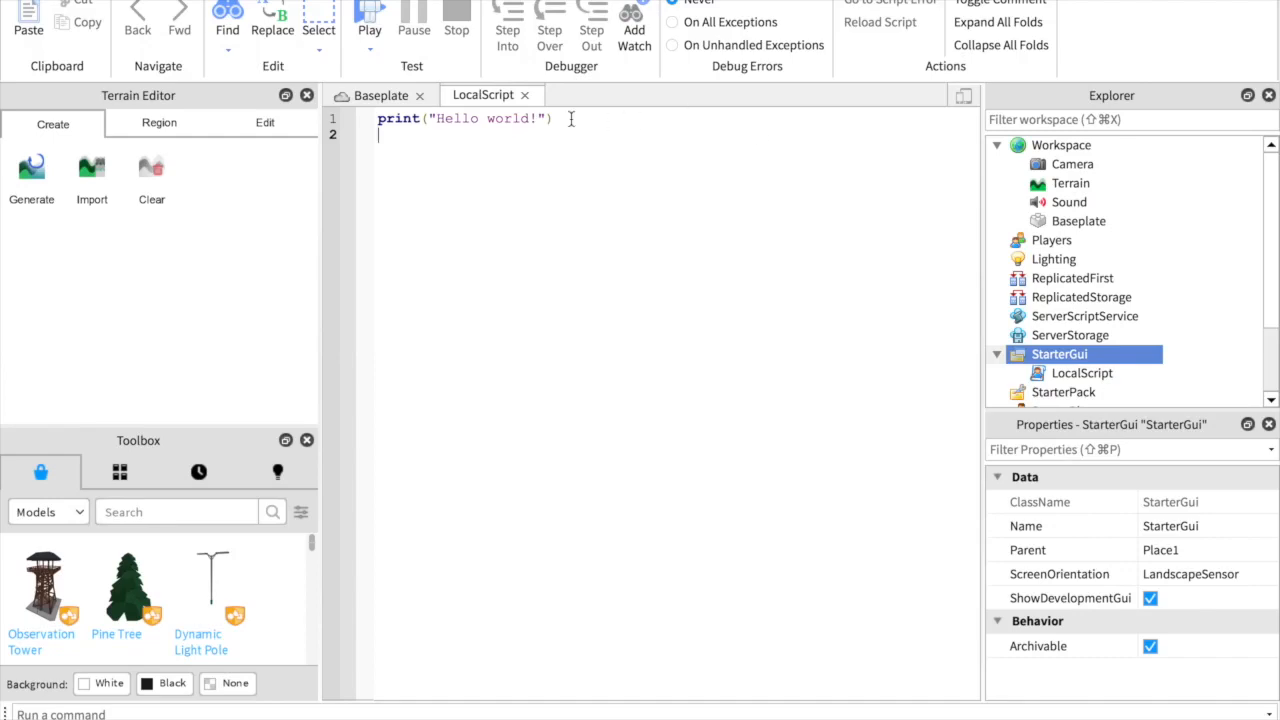
triple_click(465, 118)
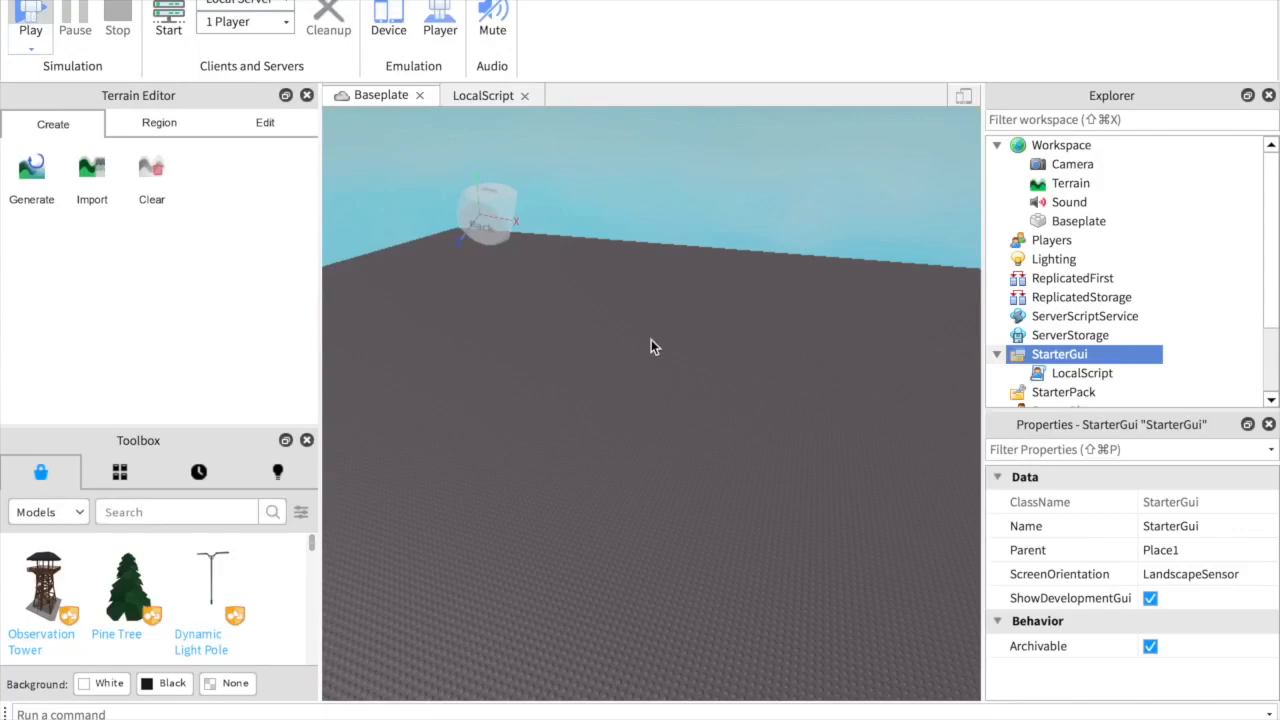
click(30, 20)
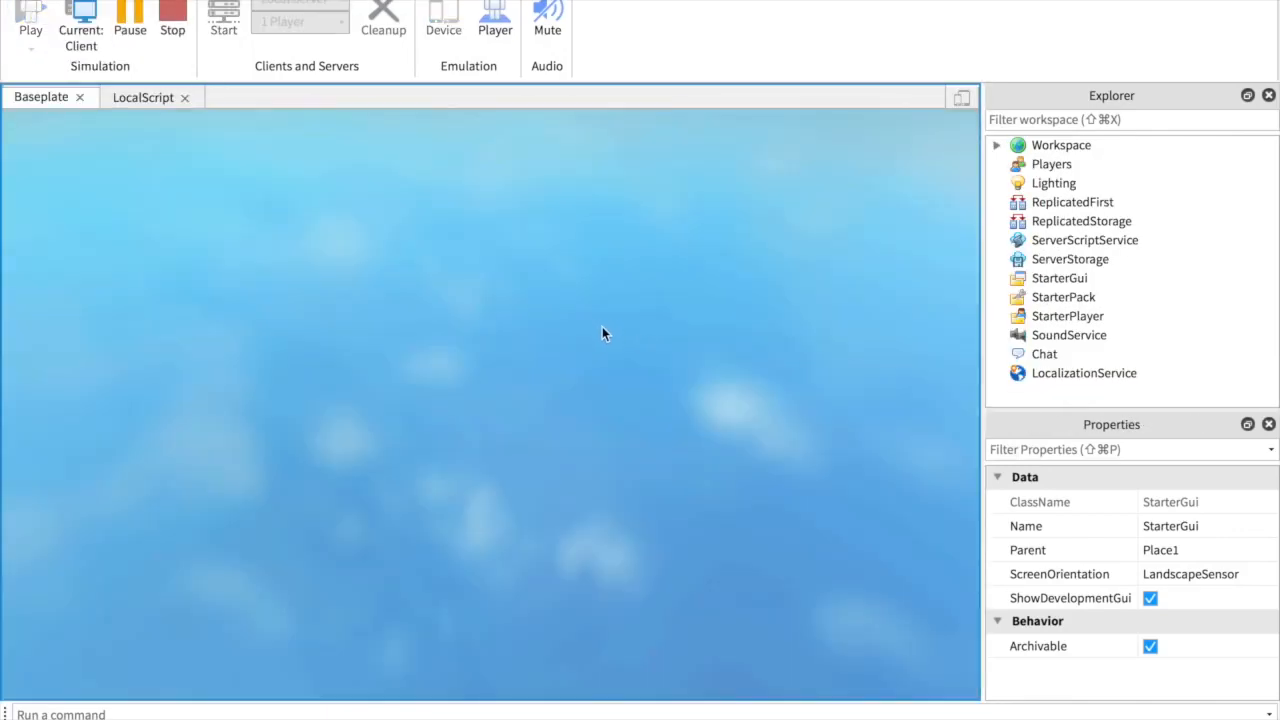